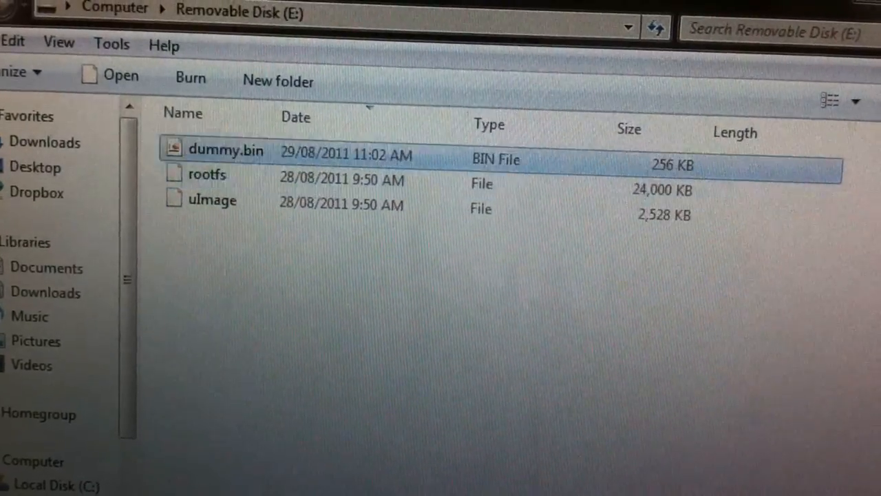
mouse_move(227, 144)
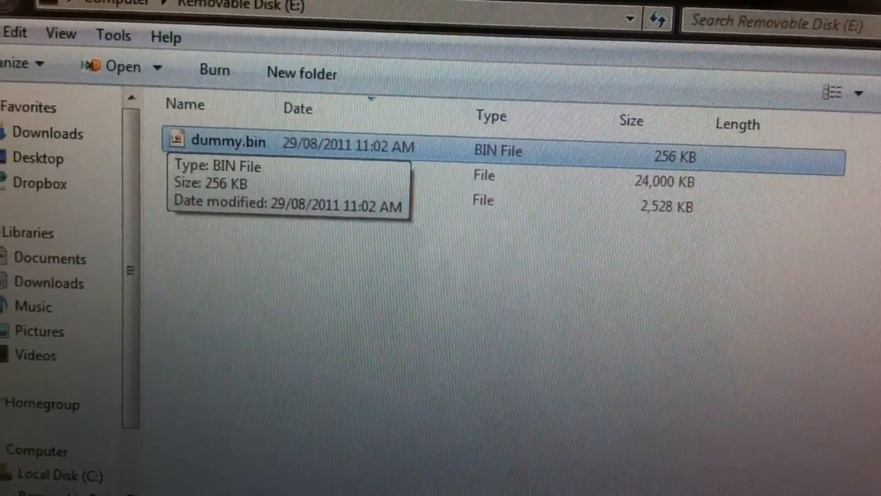